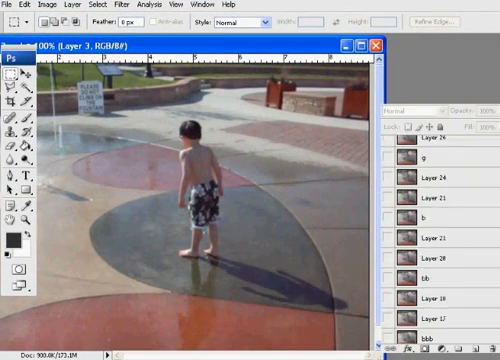
# Close the document holding the imported splash-pad frame layers
pyautogui.scroll(-3)
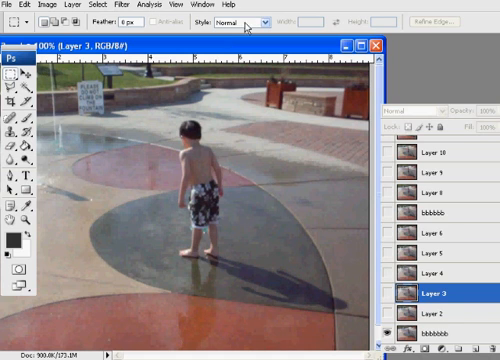
pyautogui.click(12, 6)
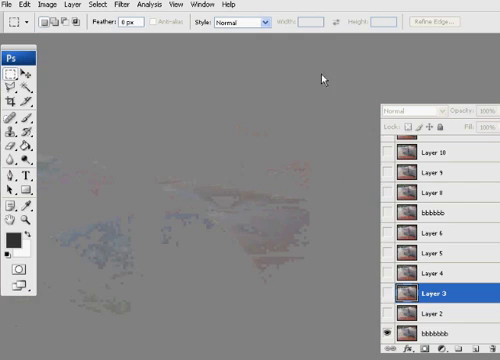
# Bring up the File menu to reach Import > Video Frames to Layers
pyautogui.click(8, 4)
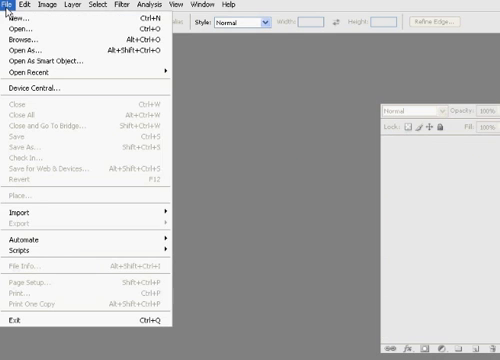
pyautogui.moveTo(40, 212)
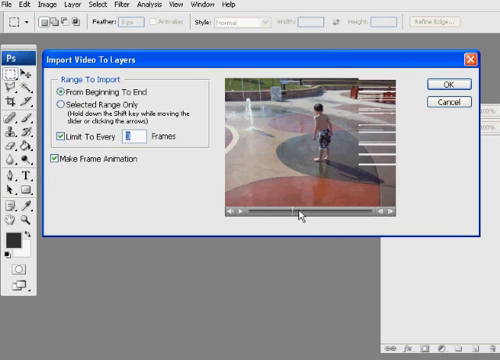
# Choose the clip range in Import Video To Layers, keeping every 3rd frame as a frame animation
pyautogui.click(64, 104)
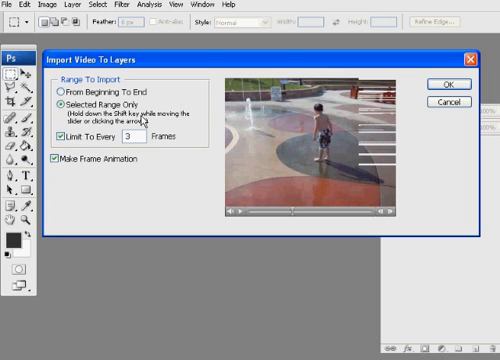
pyautogui.moveTo(270, 188)
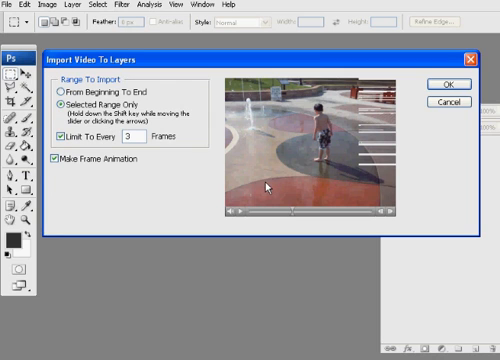
pyautogui.moveTo(298, 210)
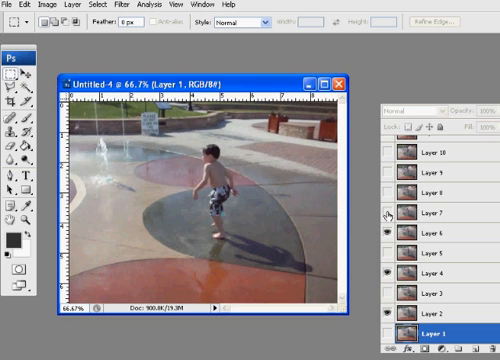
# Toggle frame layer visibility so a different moment of the splash-pad clip shows
pyautogui.click(386, 210)
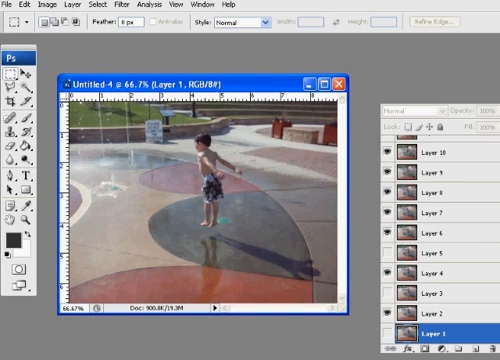
pyautogui.scroll(-3)
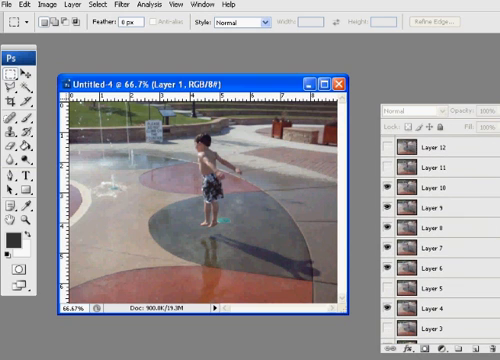